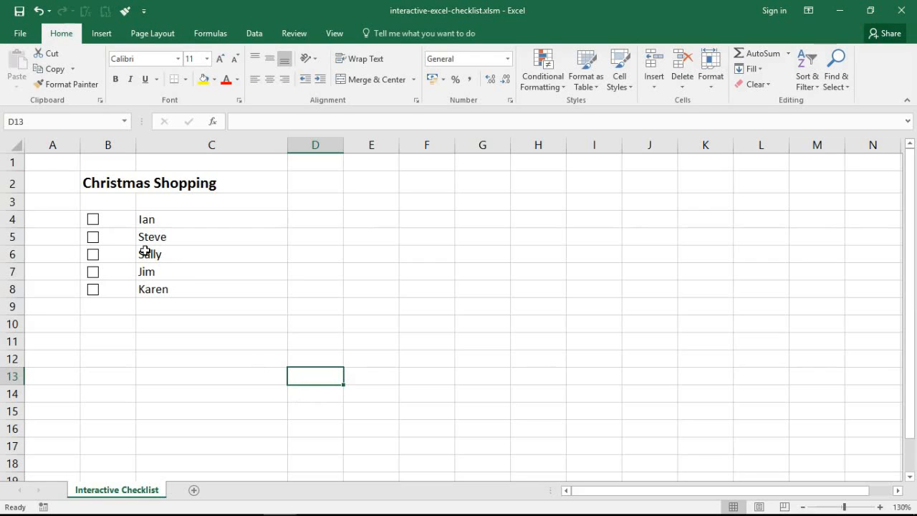
{"action": "mouse_move", "coordinate": [98, 228]}
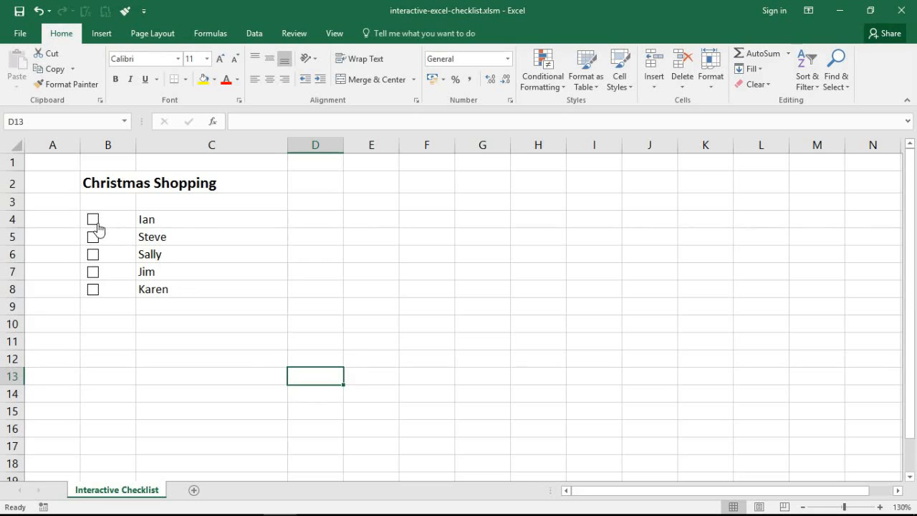
Inspect the Format Control settings of the checkbox beside Ian, then close them.
{"action": "right_click", "coordinate": [93, 219]}
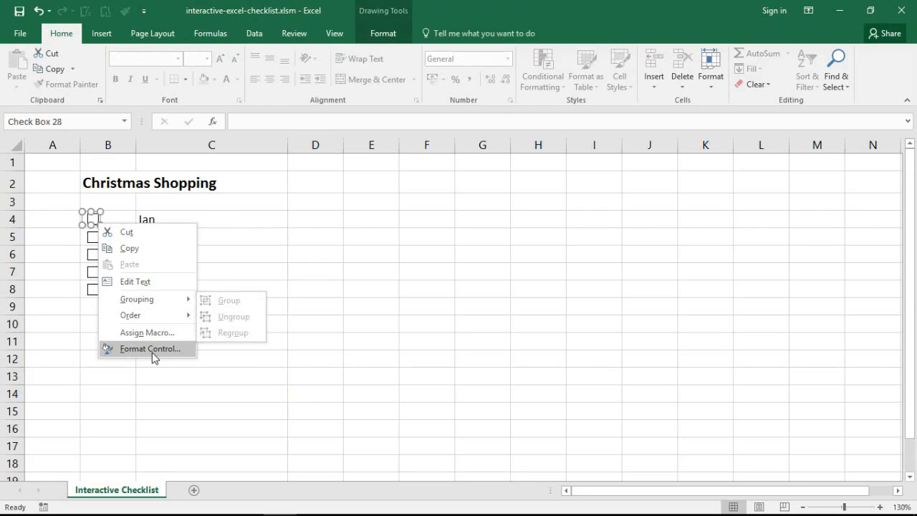
{"action": "left_click", "coordinate": [149, 348]}
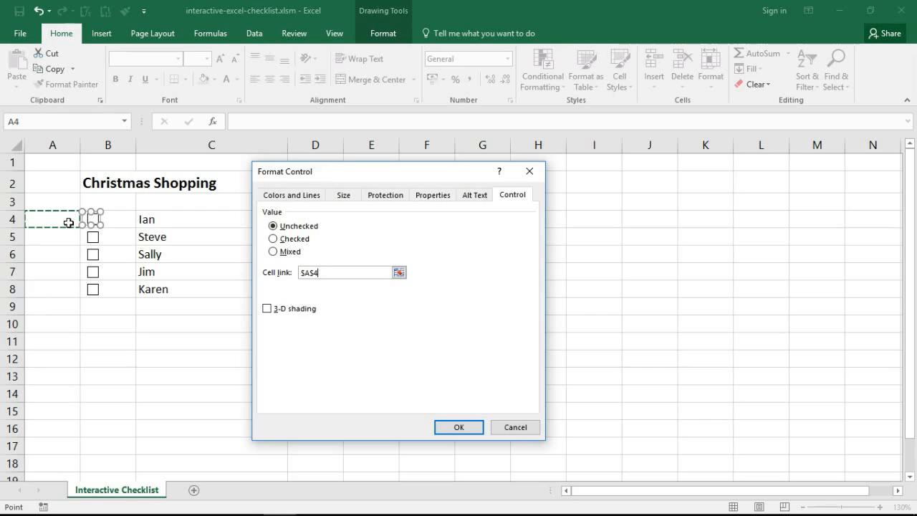
{"action": "left_click", "coordinate": [458, 427]}
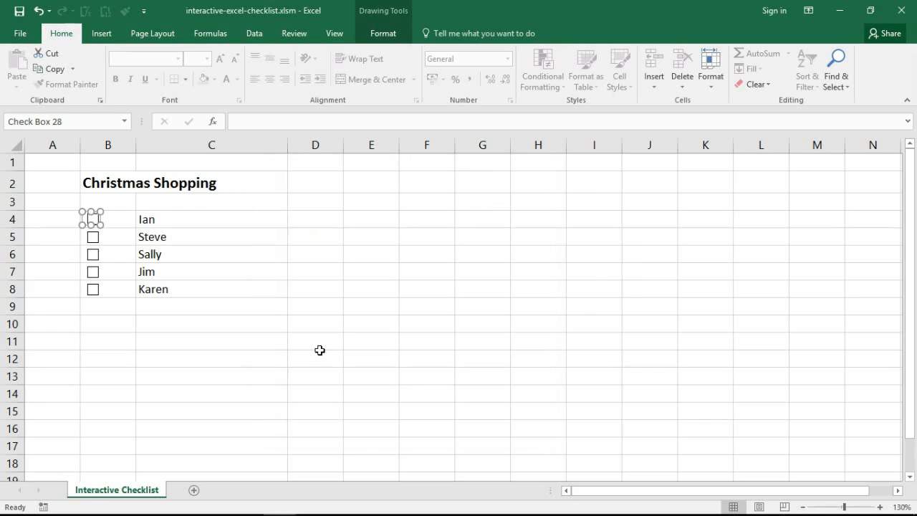
{"action": "left_click", "coordinate": [315, 358]}
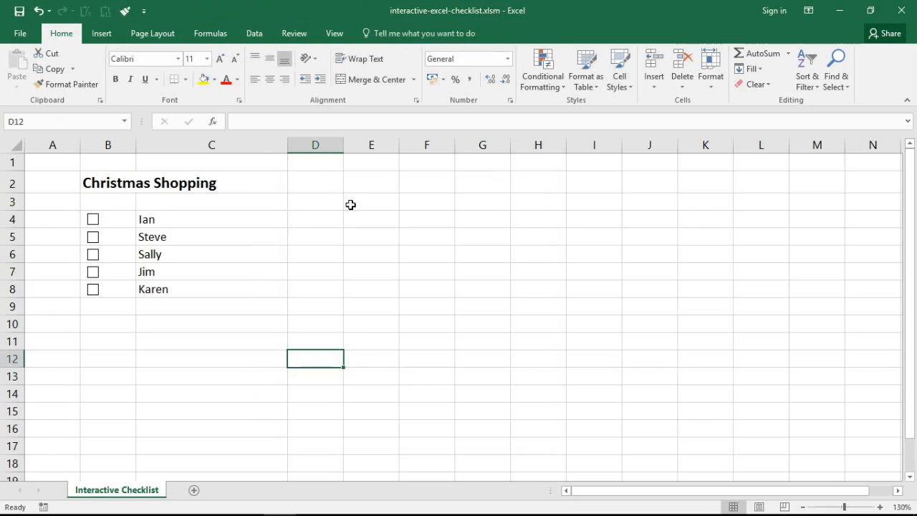
{"action": "mouse_move", "coordinate": [347, 235]}
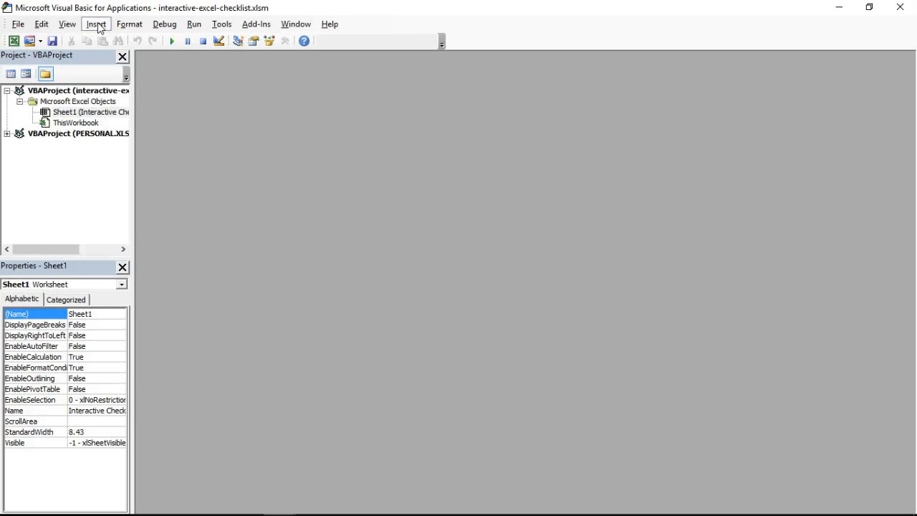
Insert a new Module1 into the checklist workbook's VBA project.
{"action": "left_click", "coordinate": [94, 23]}
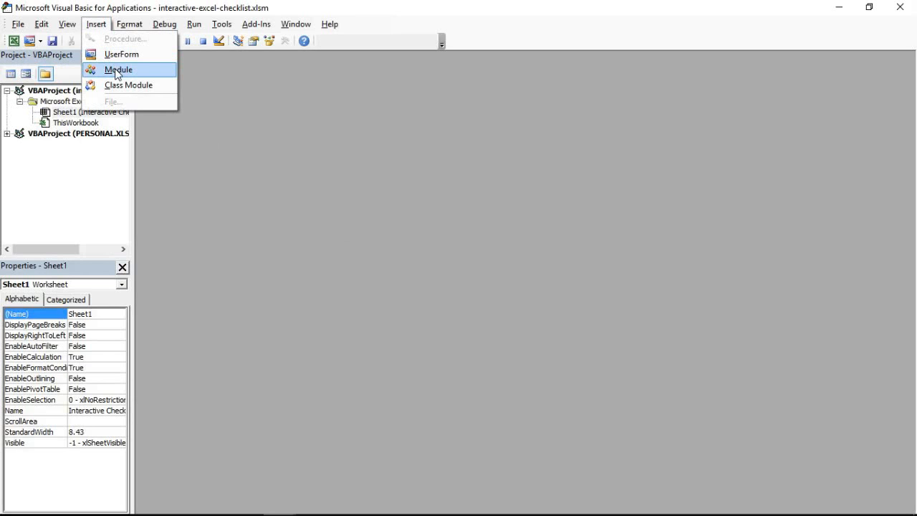
{"action": "left_click", "coordinate": [118, 69]}
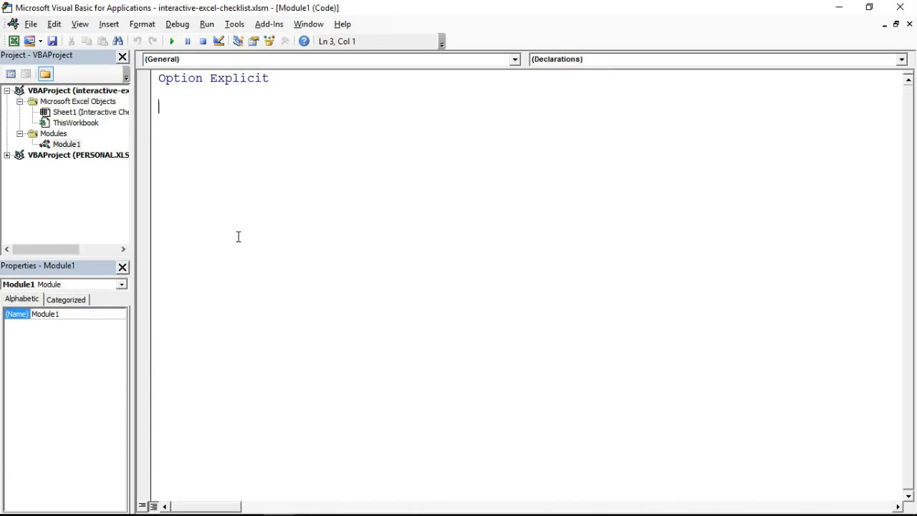
Begin the procedure 'Sub LinkChecklist' in Module1.
{"action": "type", "text": "su"}
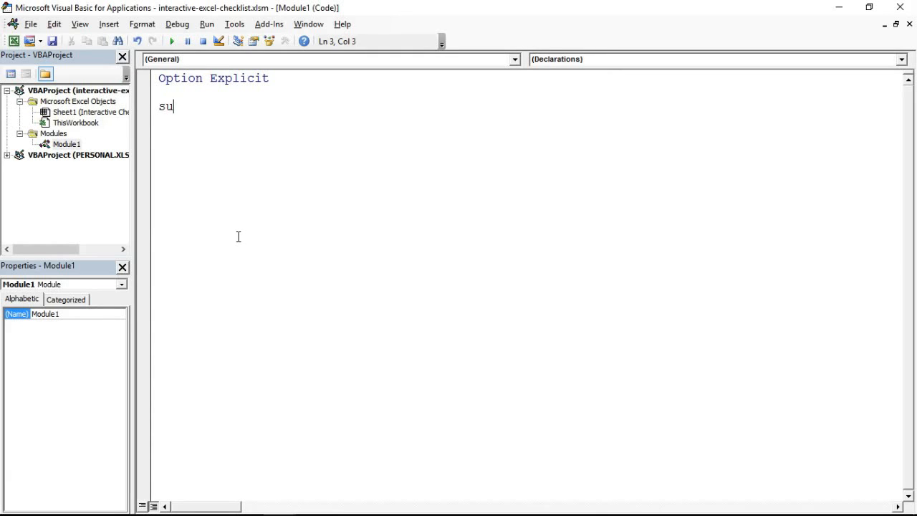
{"action": "type", "text": "b"}
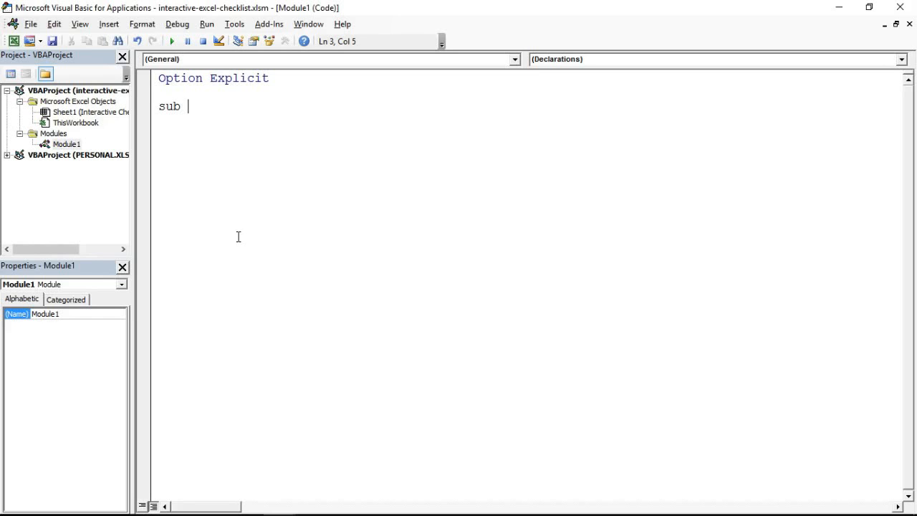
{"action": "type", "text": "LinkChe"}
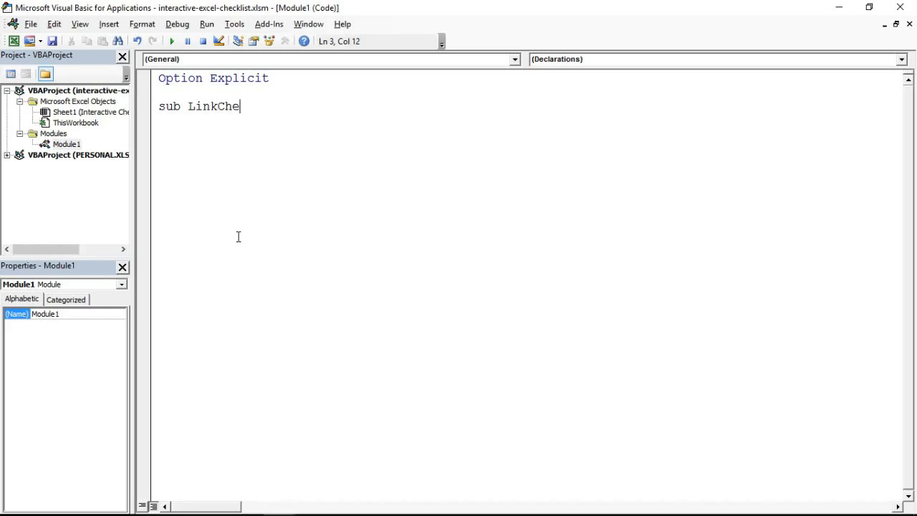
{"action": "type", "text": "cklist("}
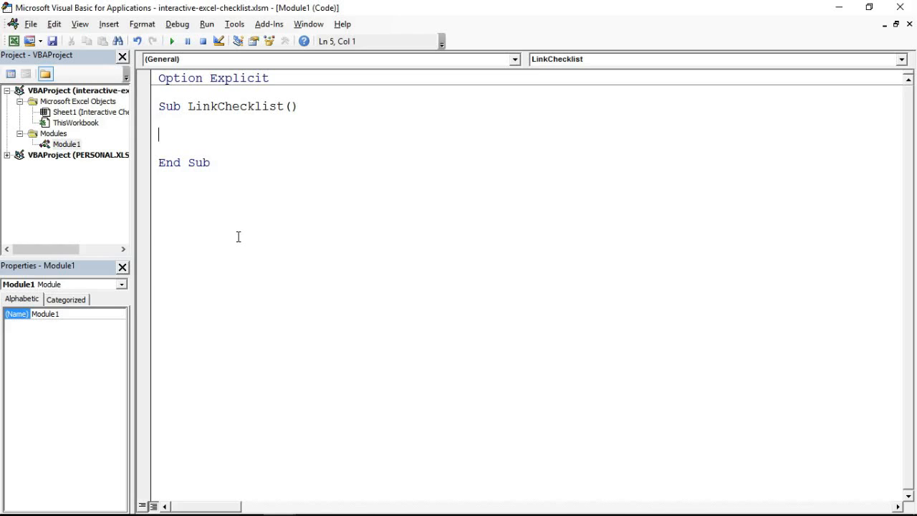
Declare the variable with 'Dim chk As CheckBox' inside the procedure.
{"action": "type", "text": "di"}
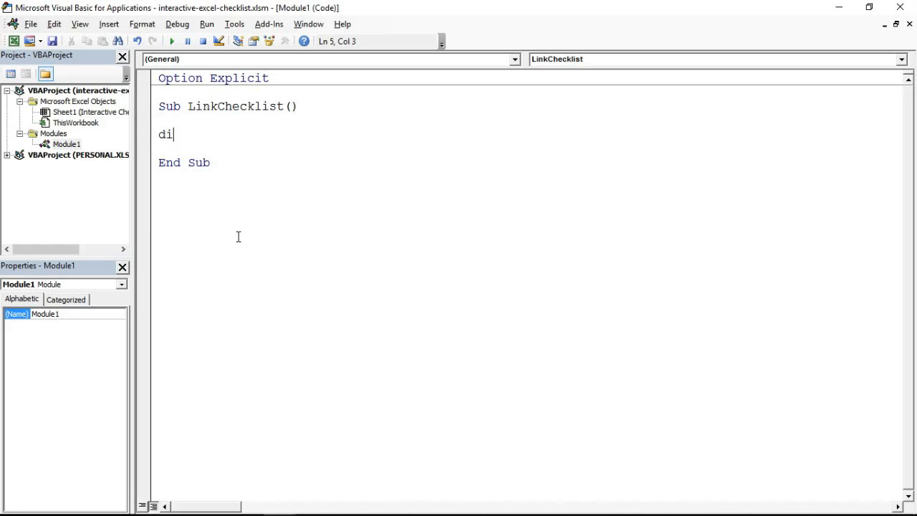
{"action": "type", "text": "m chk"}
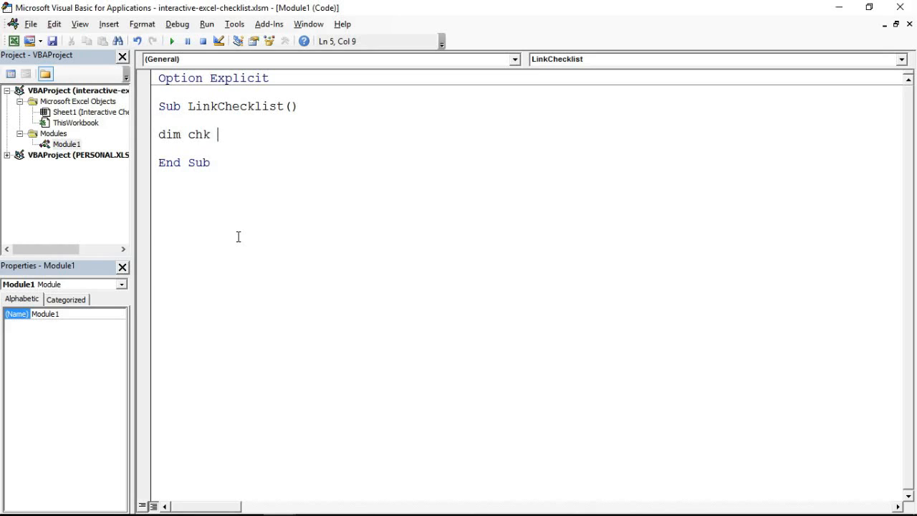
{"action": "type", "text": "as"}
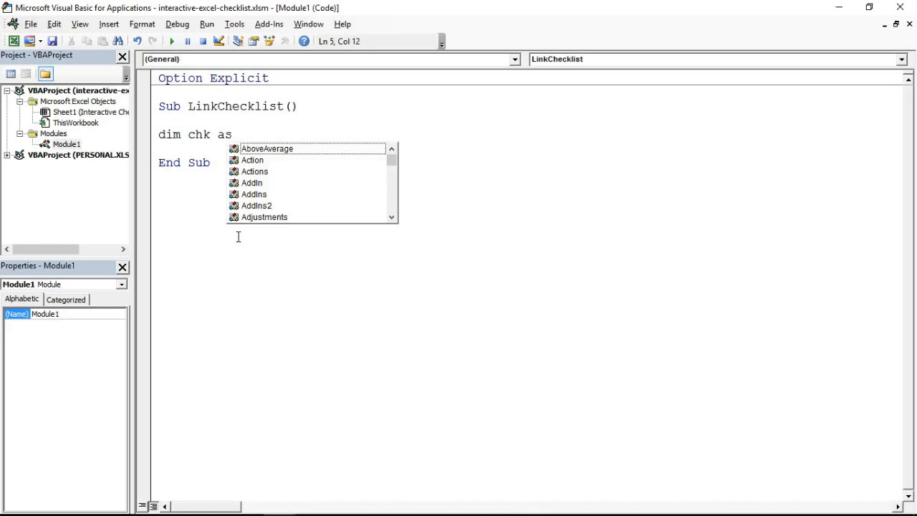
{"action": "type", "text": "check"}
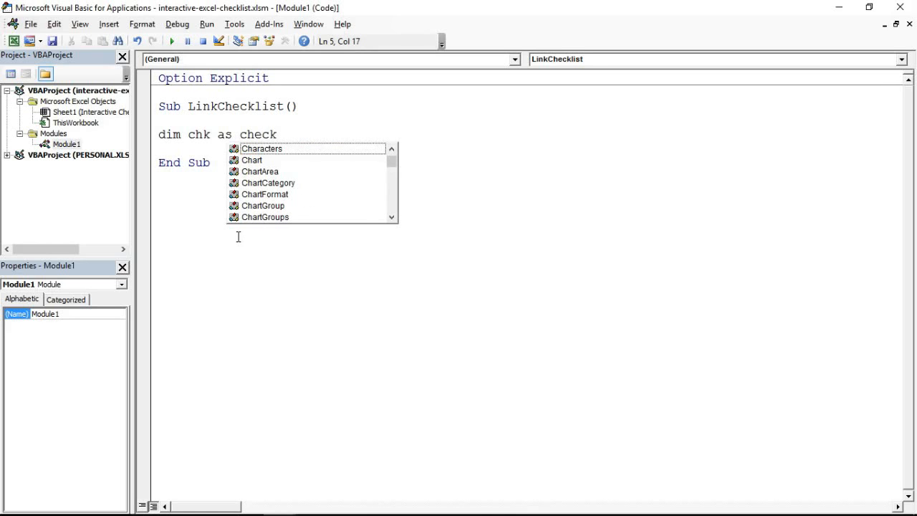
{"action": "type", "text": "bo"}
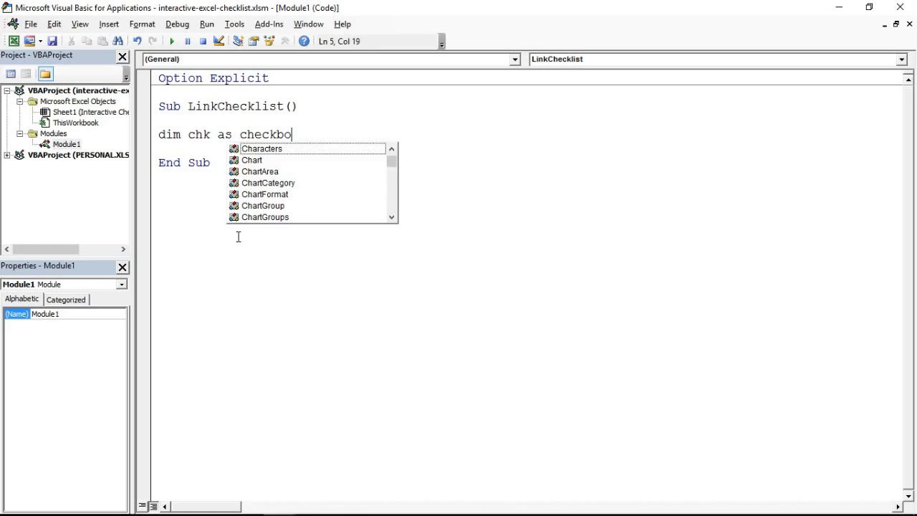
{"action": "type", "text": "x"}
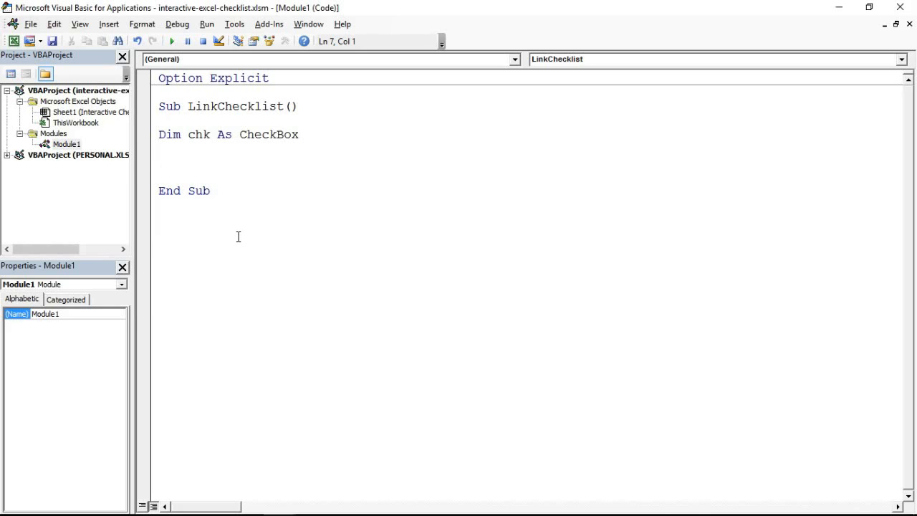
Write the loop 'For Each chk In ActiveSheet.CheckBoxes ... Next'.
{"action": "type", "text": "for ea"}
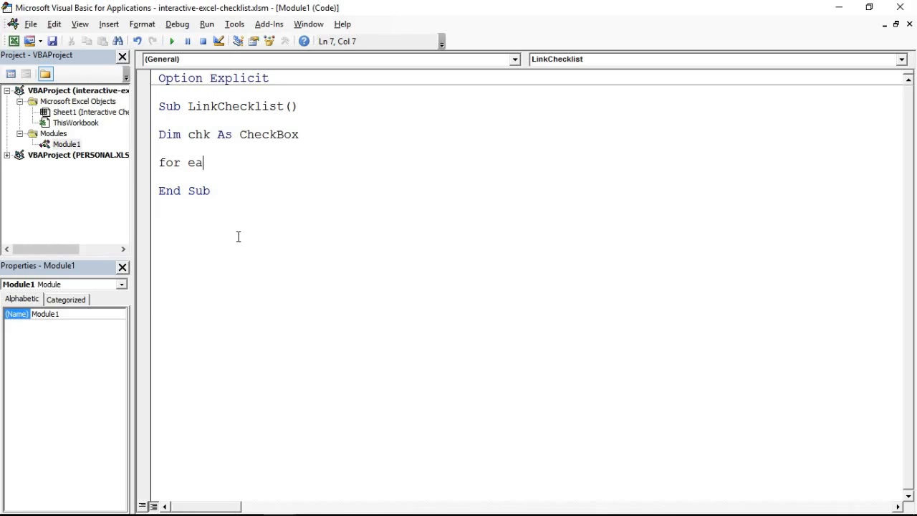
{"action": "type", "text": "ch"}
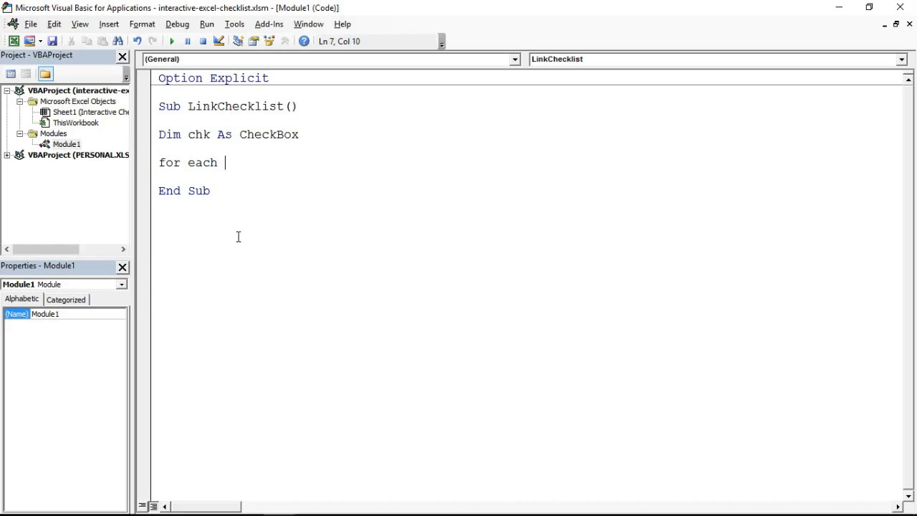
{"action": "type", "text": "chk"}
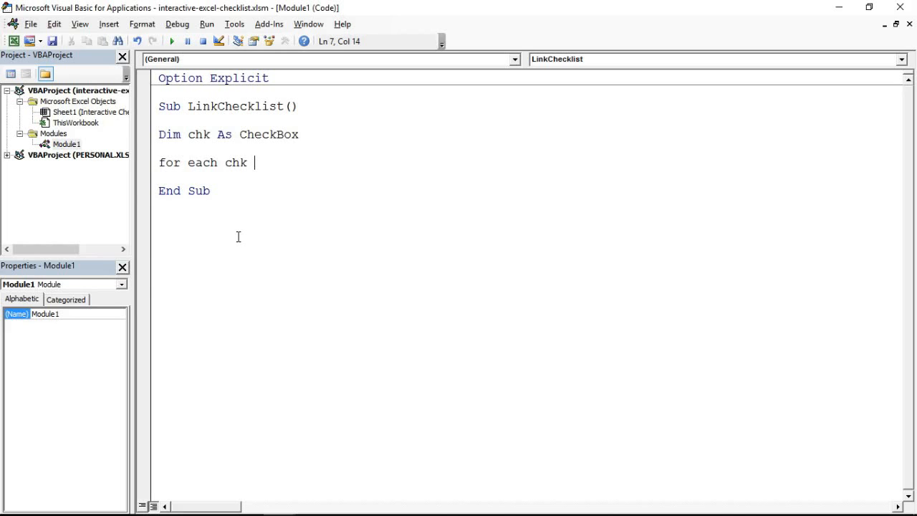
{"action": "type", "text": "n"}
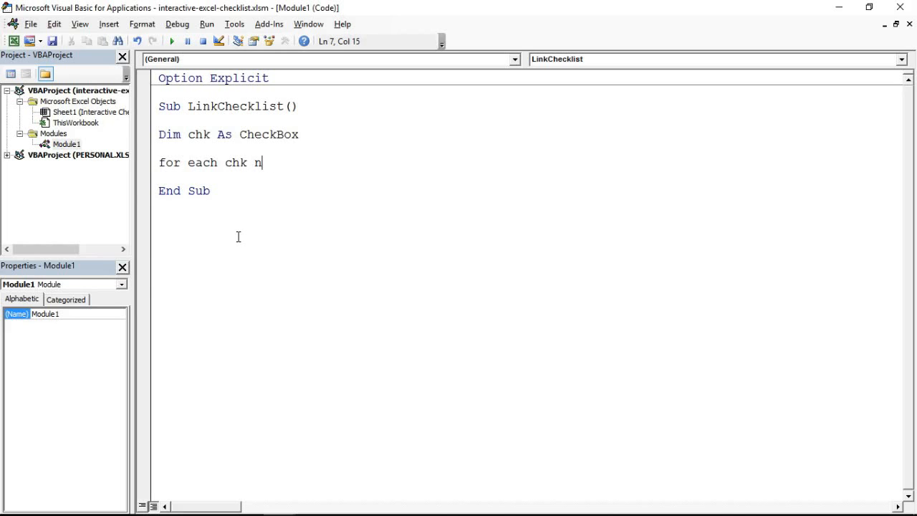
{"action": "type", "text": "in"}
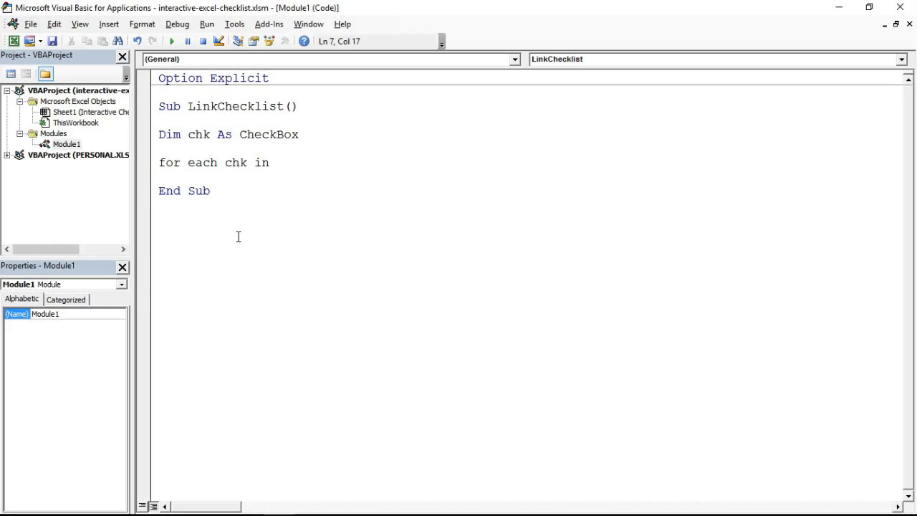
{"action": "type", "text": "active"}
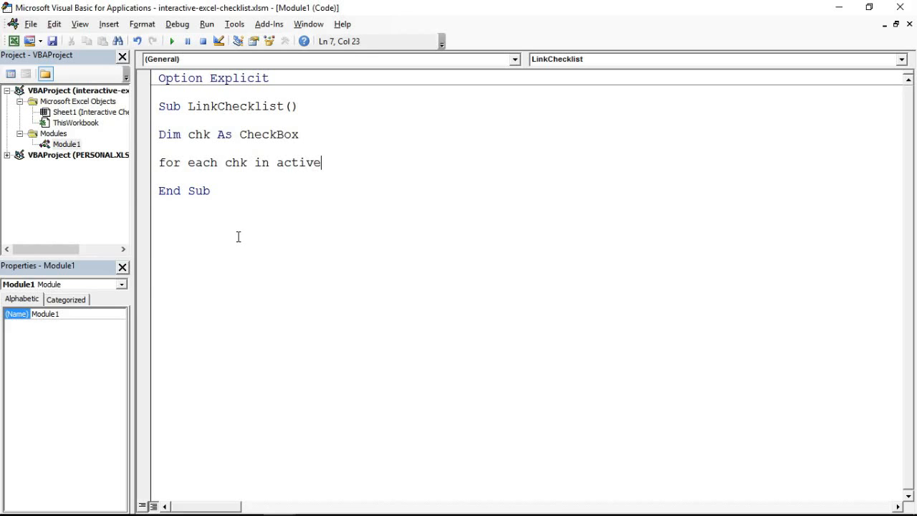
{"action": "type", "text": "sheet"}
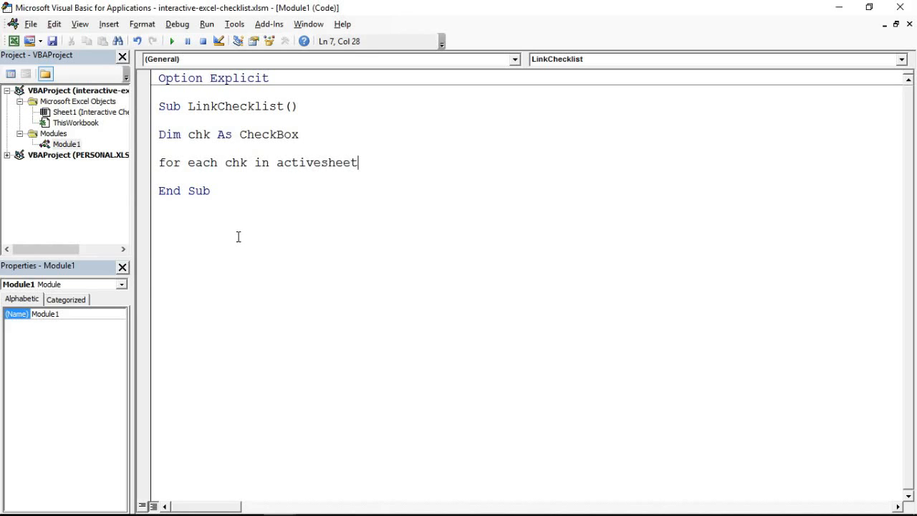
{"action": "type", "text": ".checkbox"}
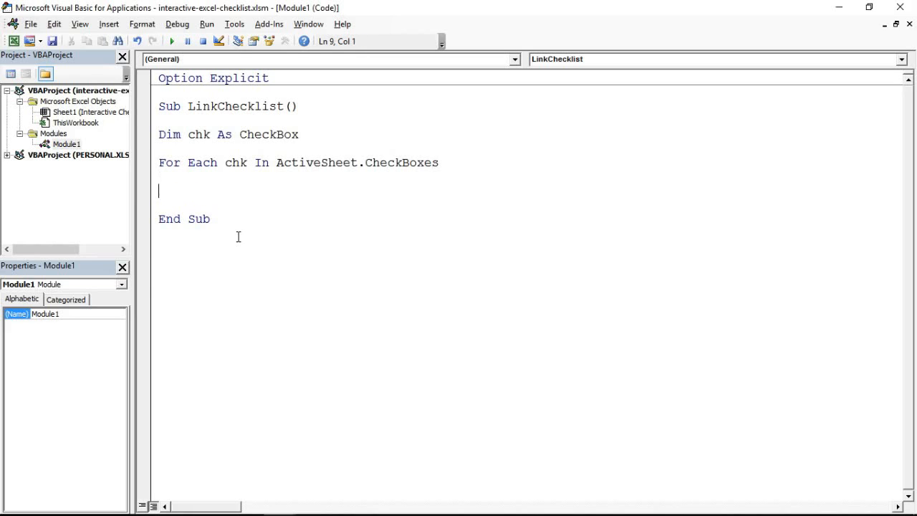
{"action": "type", "text": "next"}
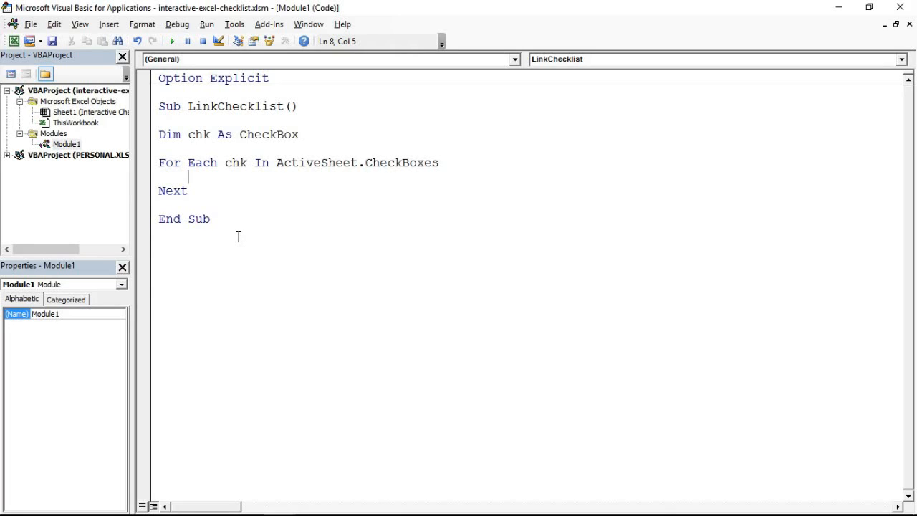
Inside the loop write 'chk.LinkedCell = chk.TopLeftCell', completing names via IntelliSense.
{"action": "type", "text": "ch"}
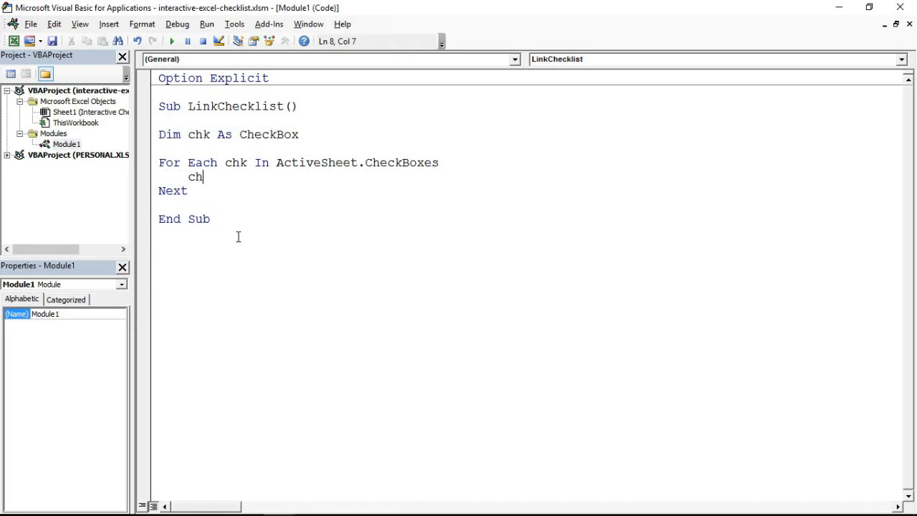
{"action": "type", "text": "k"}
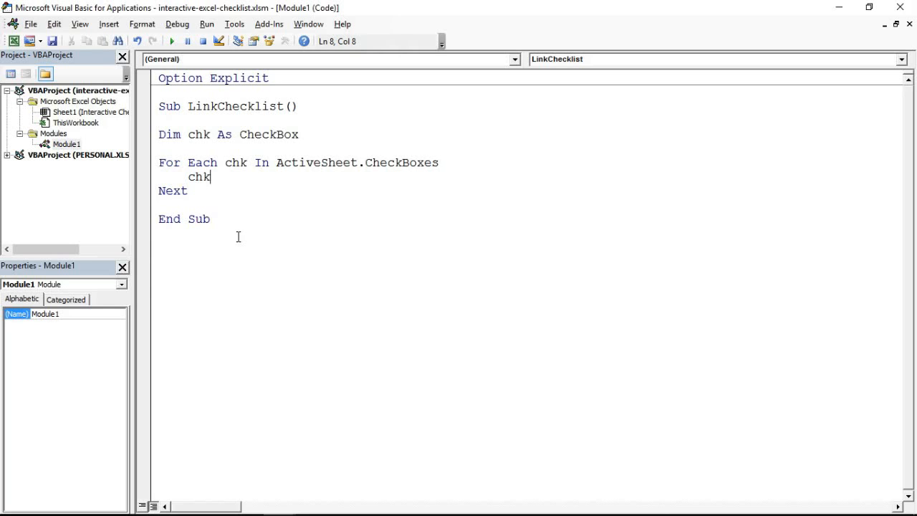
{"action": "type", "text": "."}
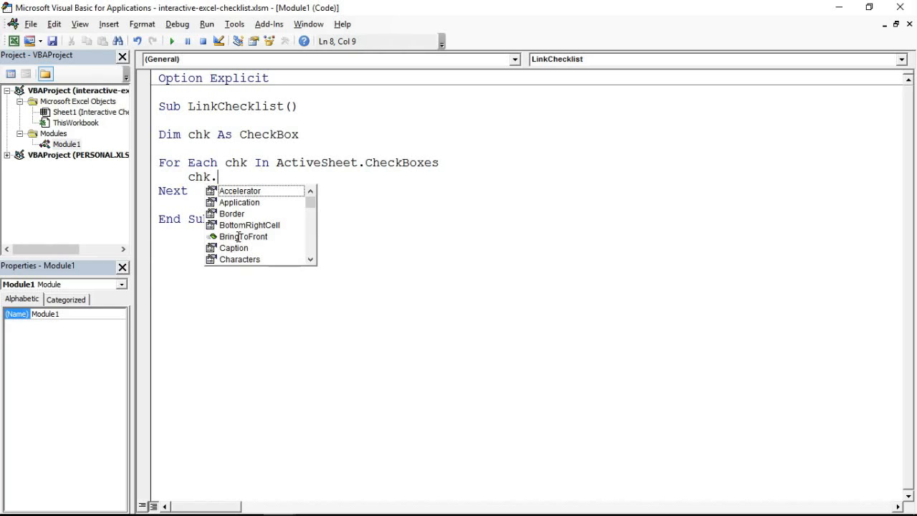
{"action": "type", "text": "l"}
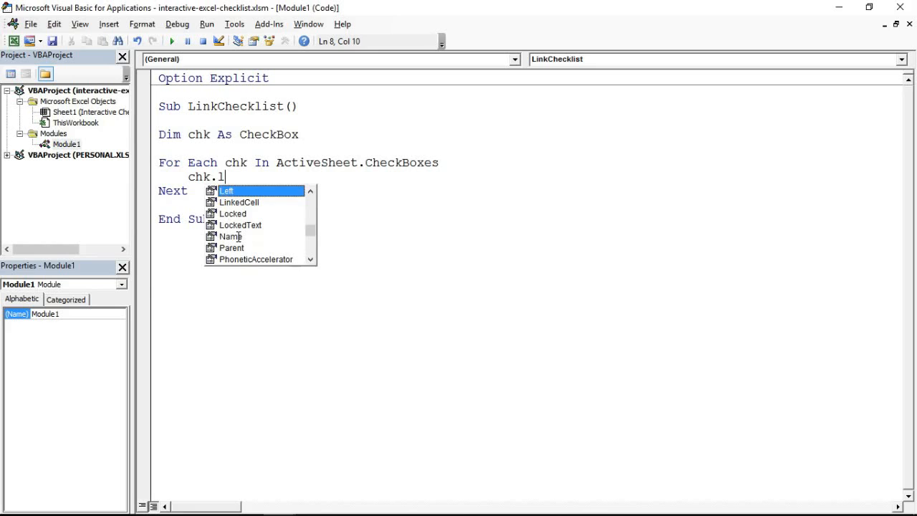
{"action": "type", "text": "nkedcell"}
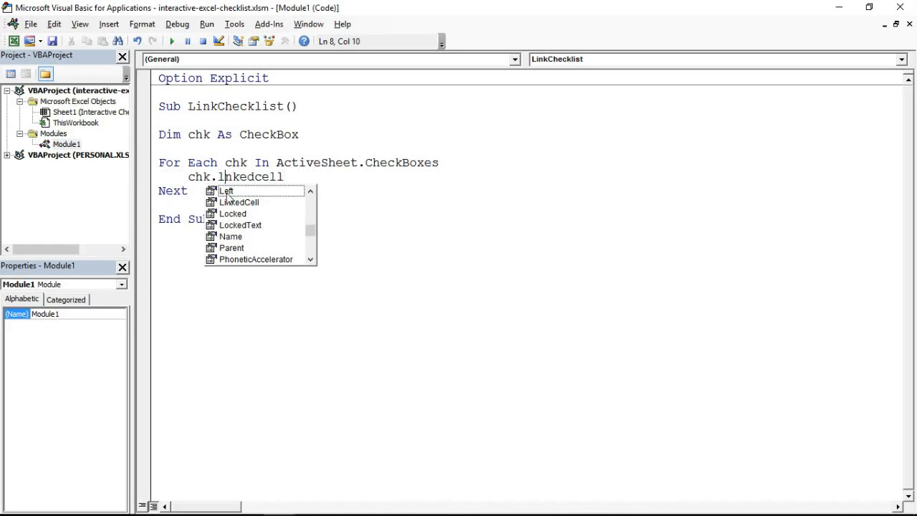
{"action": "left_click", "coordinate": [238, 202]}
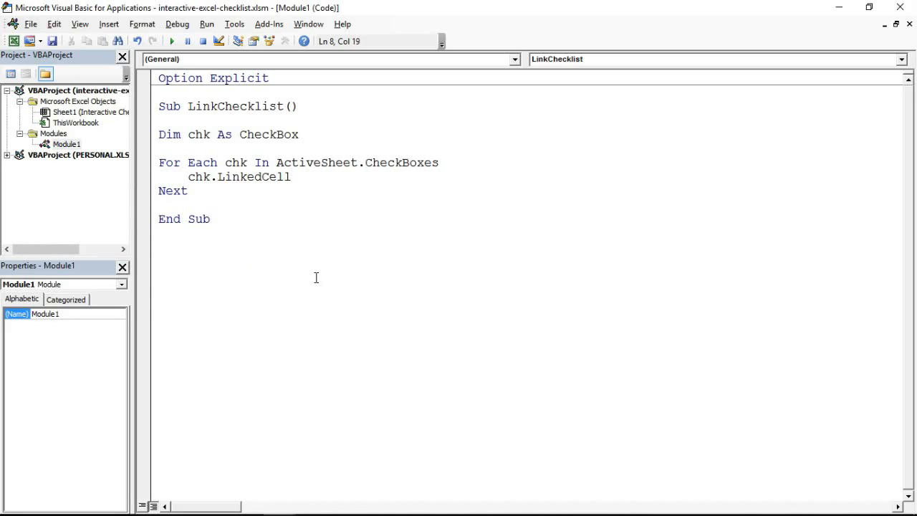
{"action": "type", "text": "="}
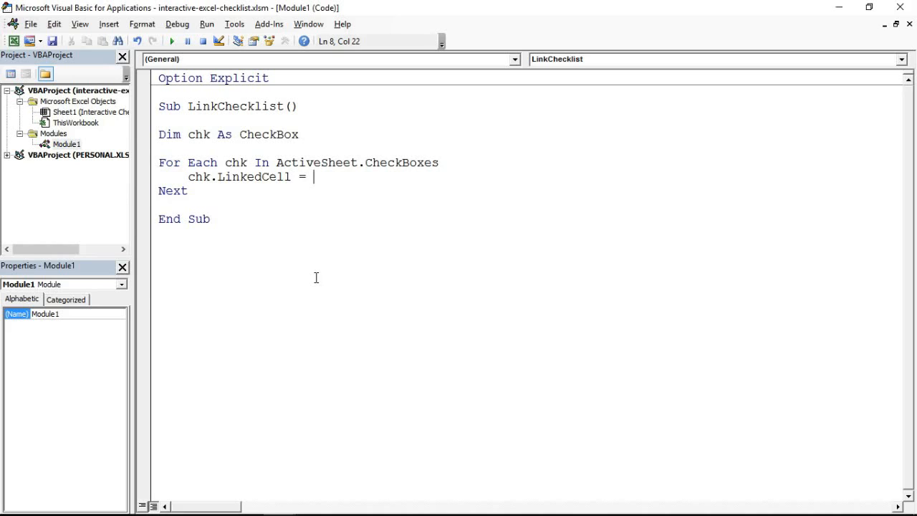
{"action": "type", "text": "chk"}
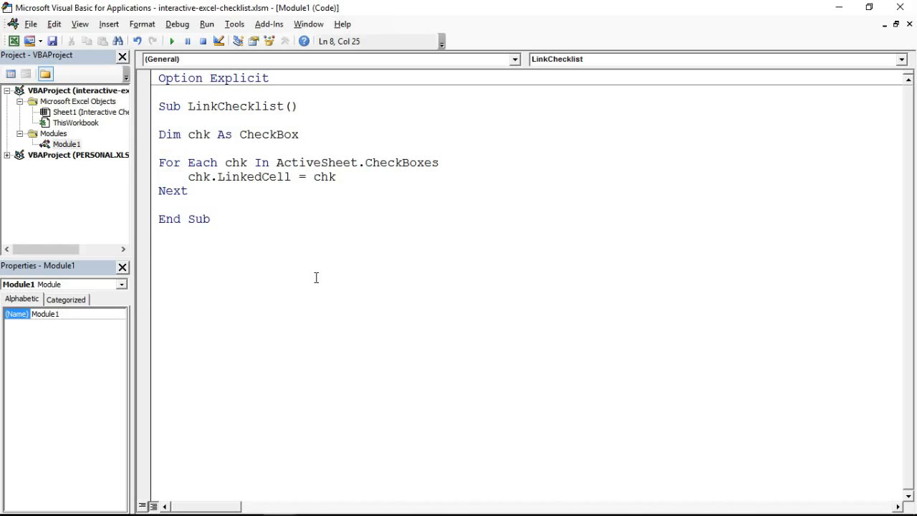
{"action": "type", "text": "."}
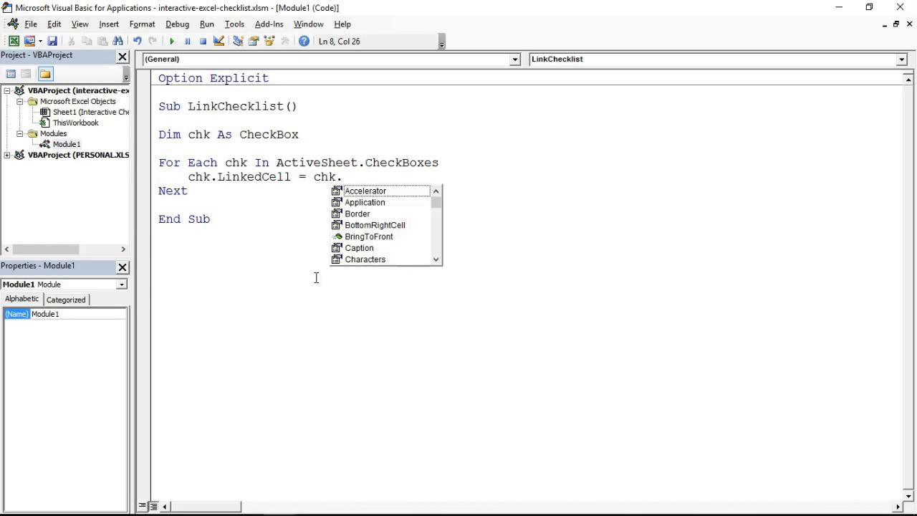
{"action": "type", "text": "t"}
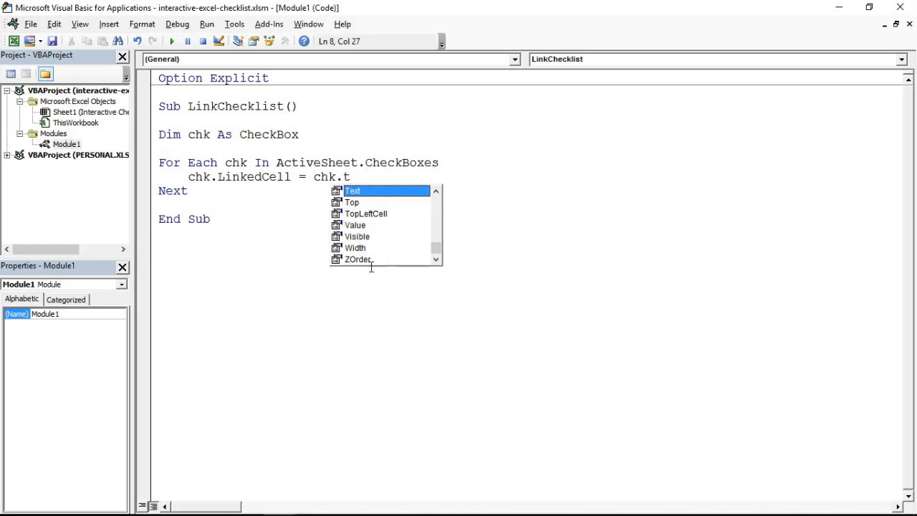
{"action": "mouse_move", "coordinate": [385, 218]}
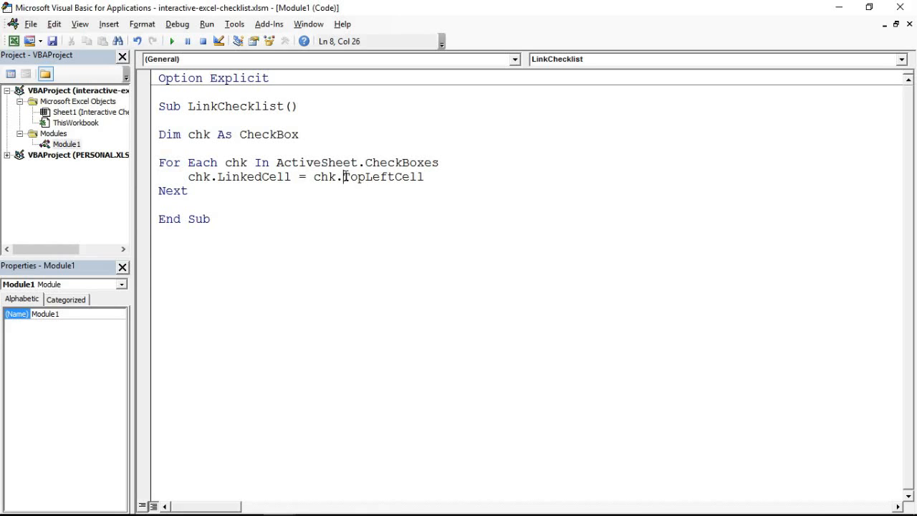
{"action": "double_click", "coordinate": [381, 178]}
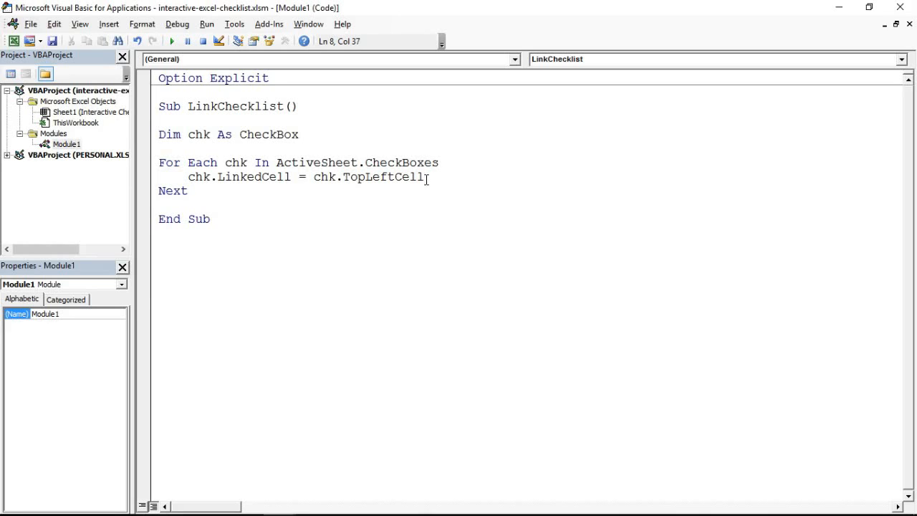
Finish the line with '.Offset(0, -1).Address' so each box links to the cell left of it.
{"action": "type", "text": ".o"}
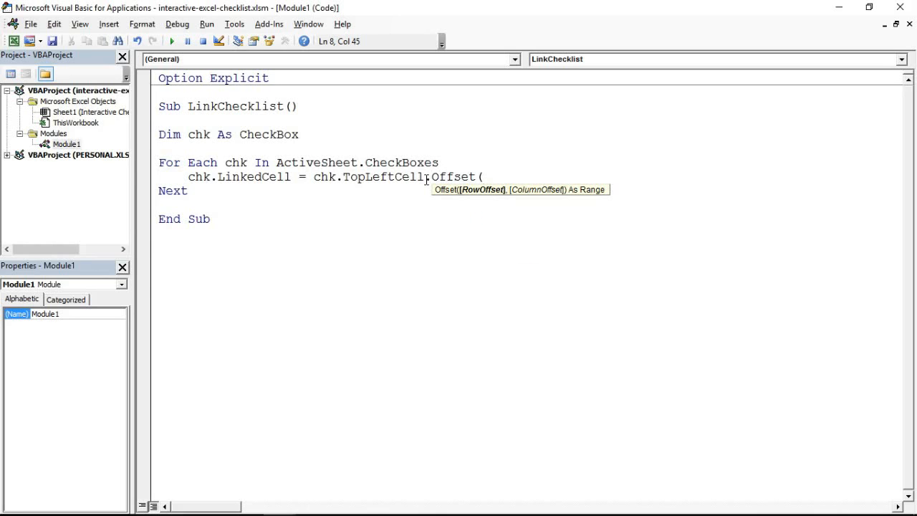
{"action": "type", "text": "0"}
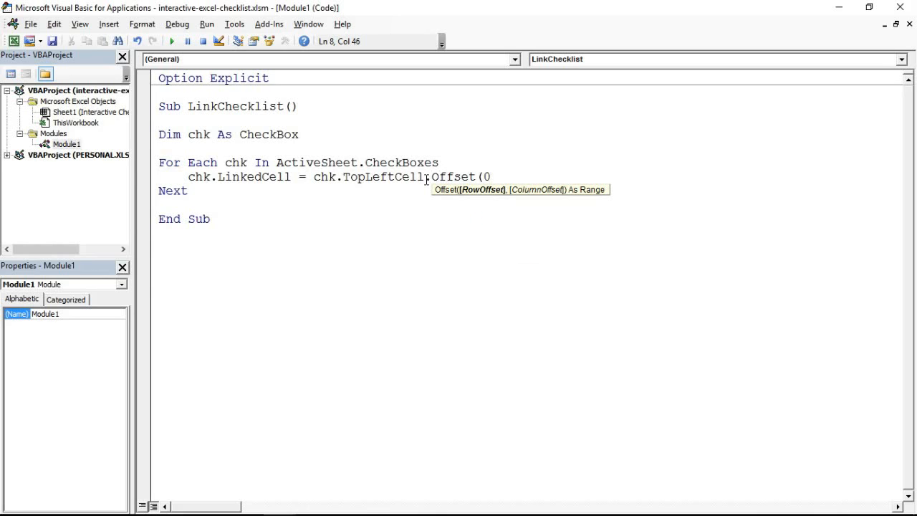
{"action": "type", "text": ",-1"}
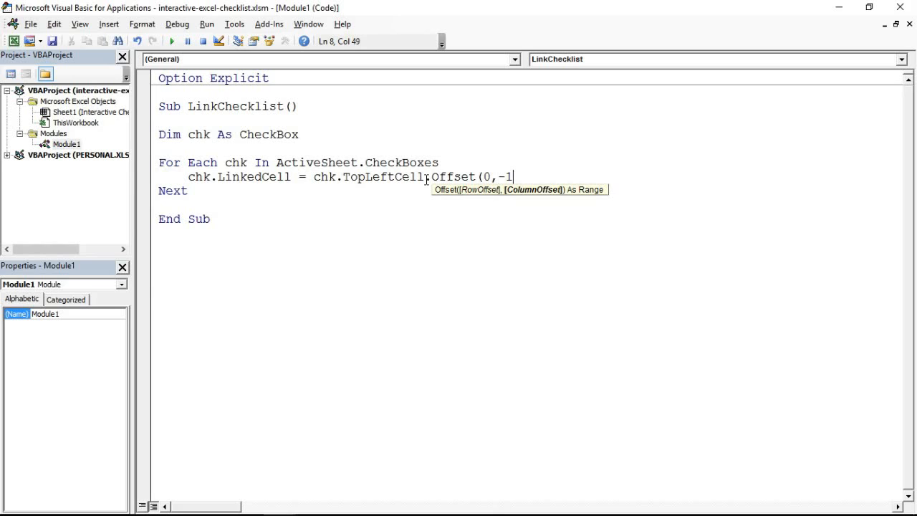
{"action": "type", "text": ")"}
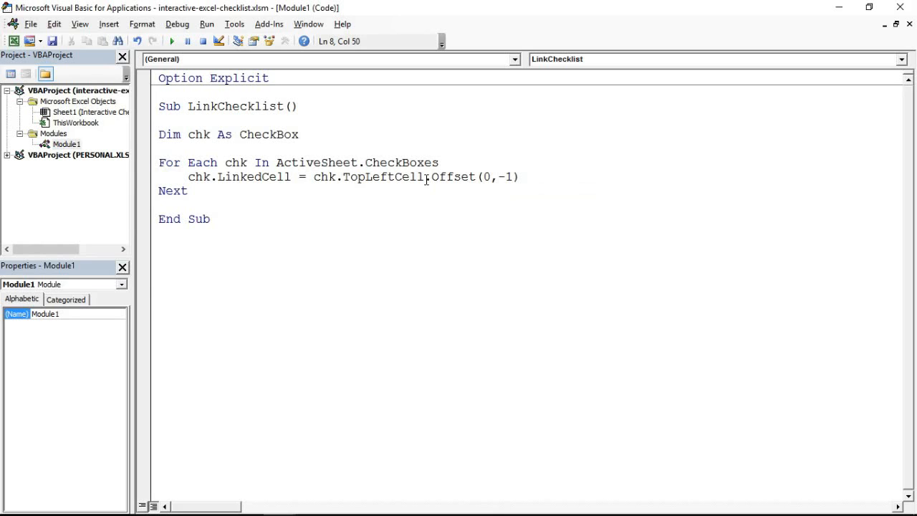
{"action": "type", "text": ".address"}
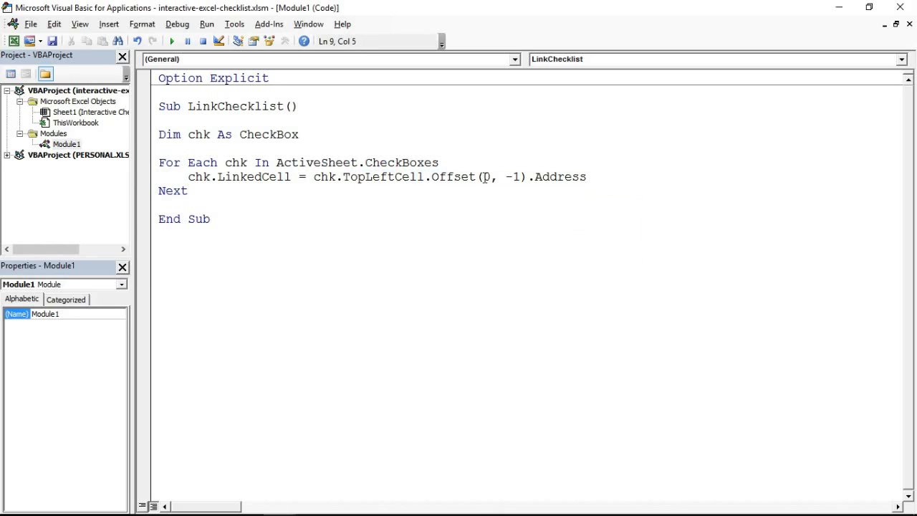
{"action": "double_click", "coordinate": [258, 176]}
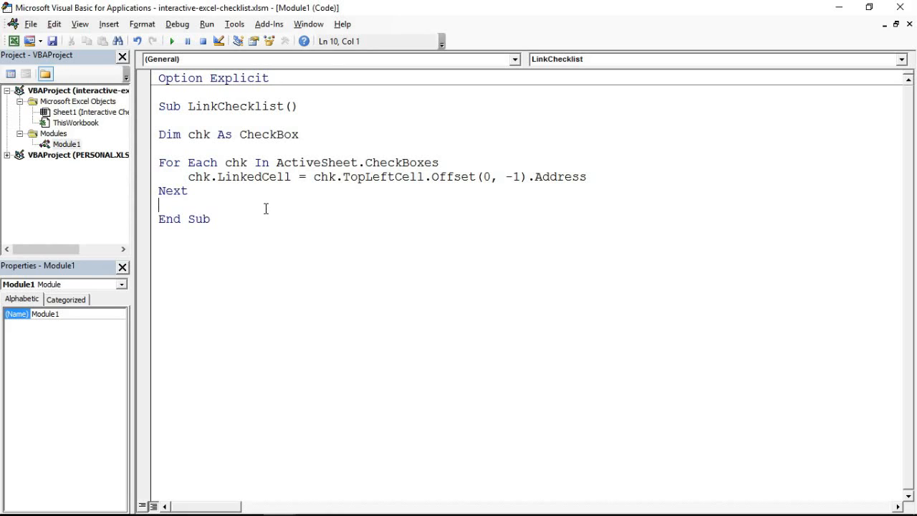
{"action": "mouse_move", "coordinate": [107, 38]}
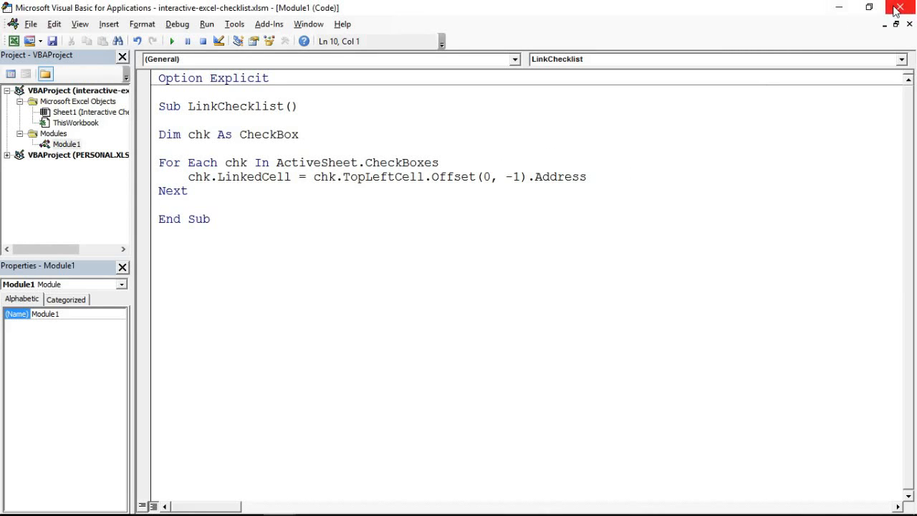
Return to the worksheet, inspect a checkbox's control settings and read FALSE in cells A8 and A6.
{"action": "left_click", "coordinate": [900, 7]}
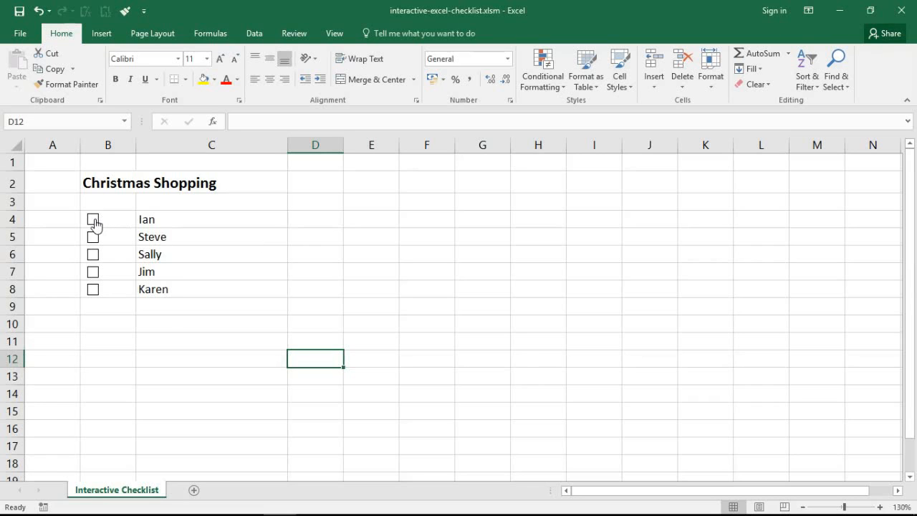
{"action": "right_click", "coordinate": [93, 220]}
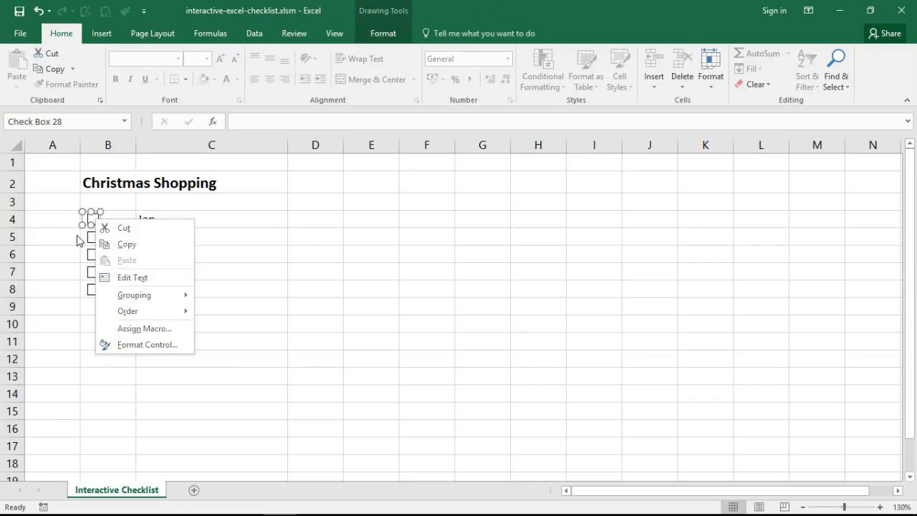
{"action": "mouse_move", "coordinate": [86, 217]}
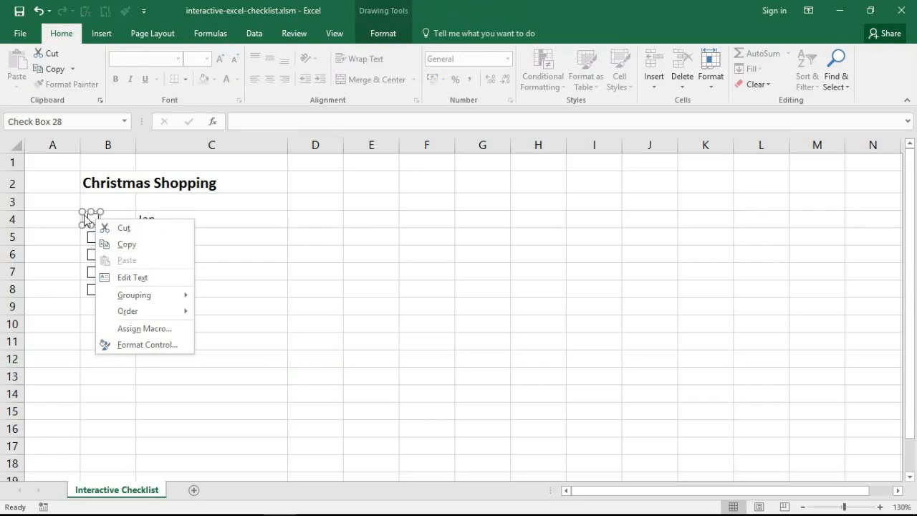
{"action": "mouse_move", "coordinate": [93, 213]}
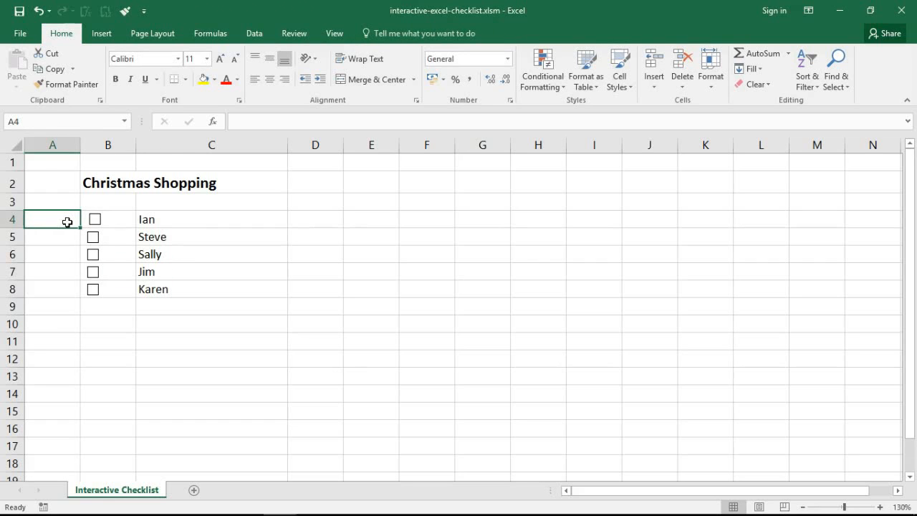
{"action": "mouse_move", "coordinate": [57, 222]}
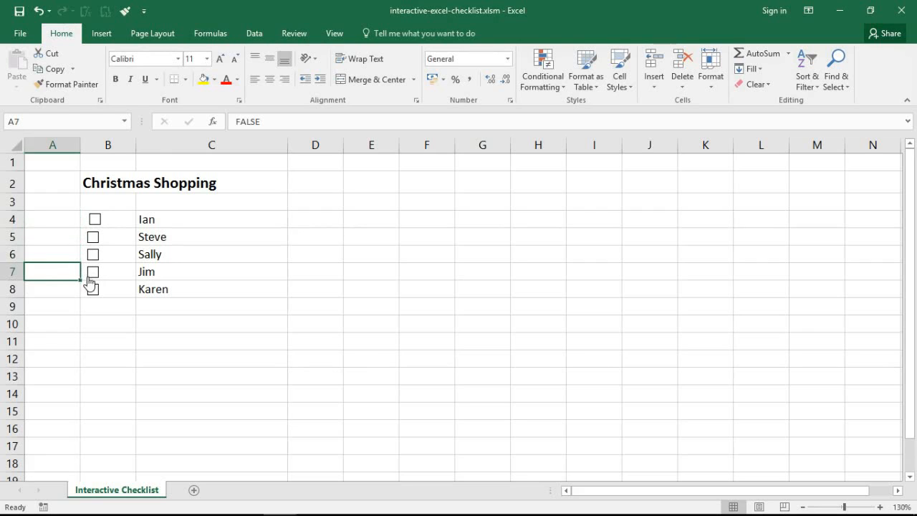
{"action": "left_click", "coordinate": [52, 289]}
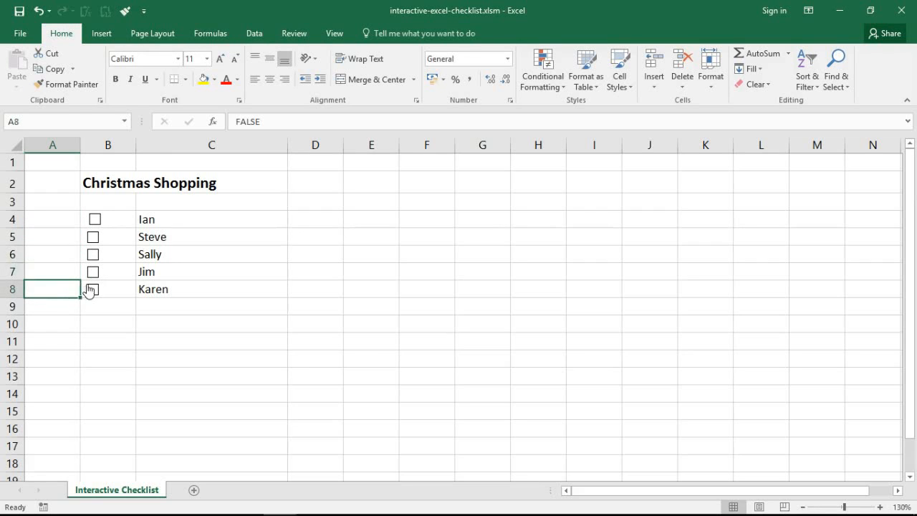
{"action": "left_click", "coordinate": [51, 253]}
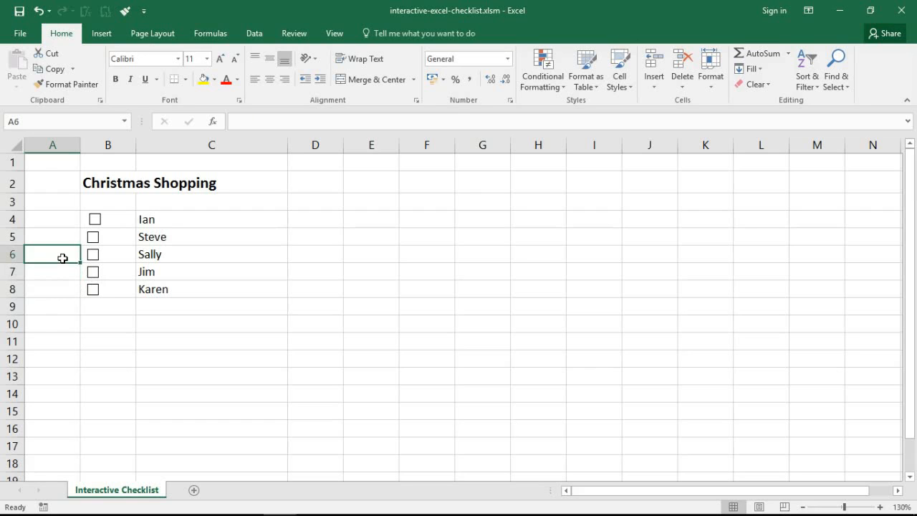
{"action": "left_click", "coordinate": [334, 33]}
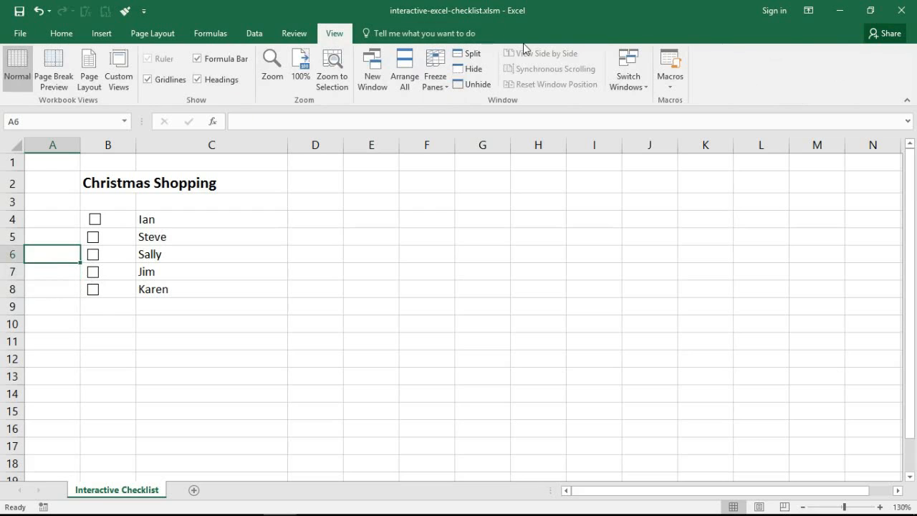
Run the LinkChecklist macro from the Macros dialog.
{"action": "left_click", "coordinate": [669, 69]}
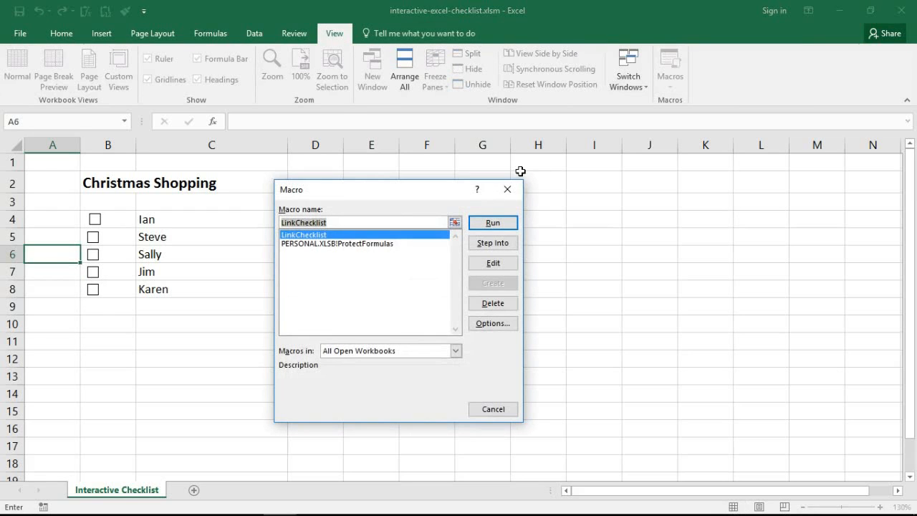
{"action": "left_click", "coordinate": [493, 223]}
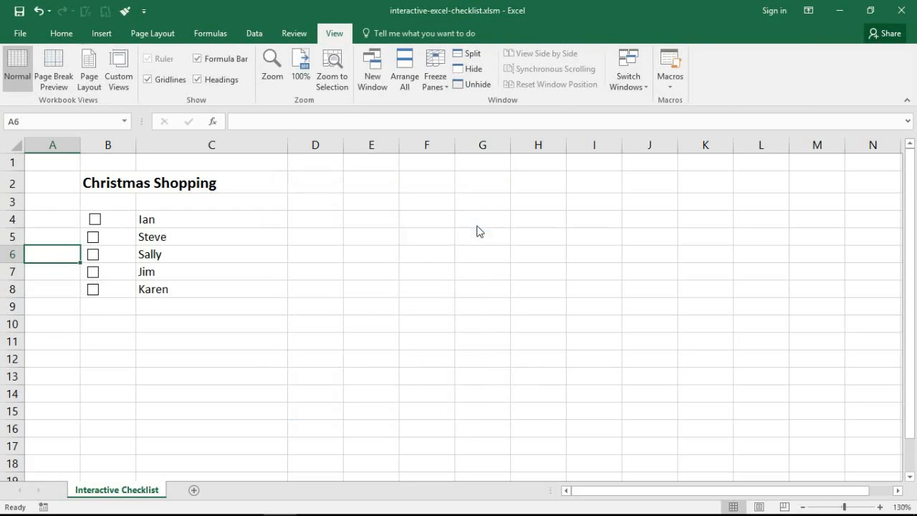
{"action": "mouse_move", "coordinate": [298, 256]}
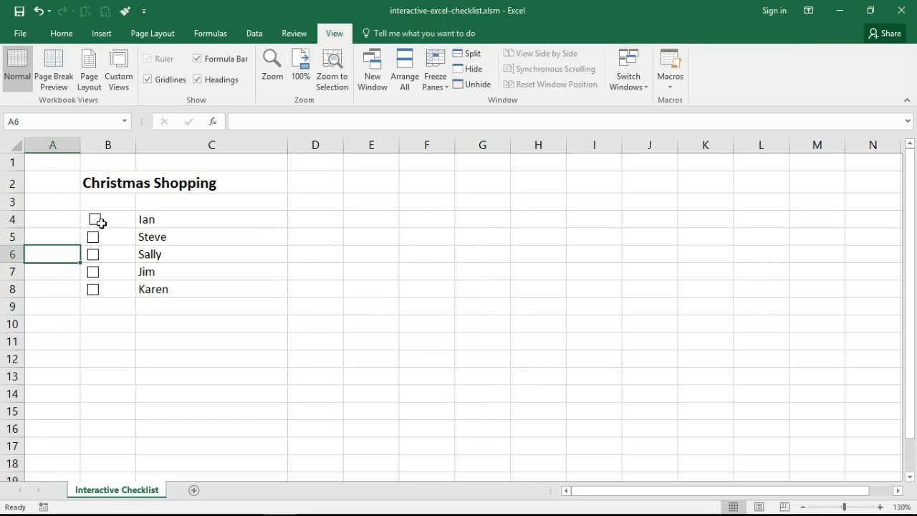
Tick Ian's and Sally's boxes, tick and untick Karen's, and check TRUE in A4 behind Ian's tick.
{"action": "left_click", "coordinate": [93, 219]}
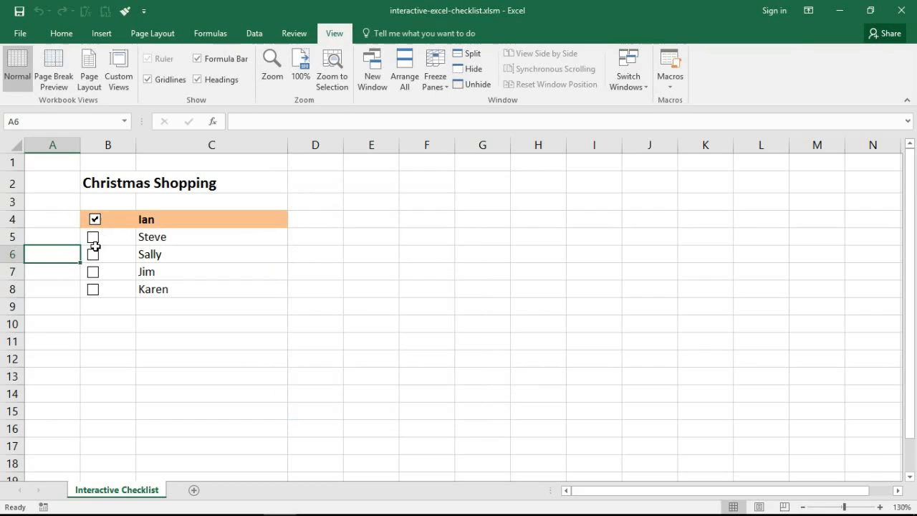
{"action": "left_click", "coordinate": [94, 254]}
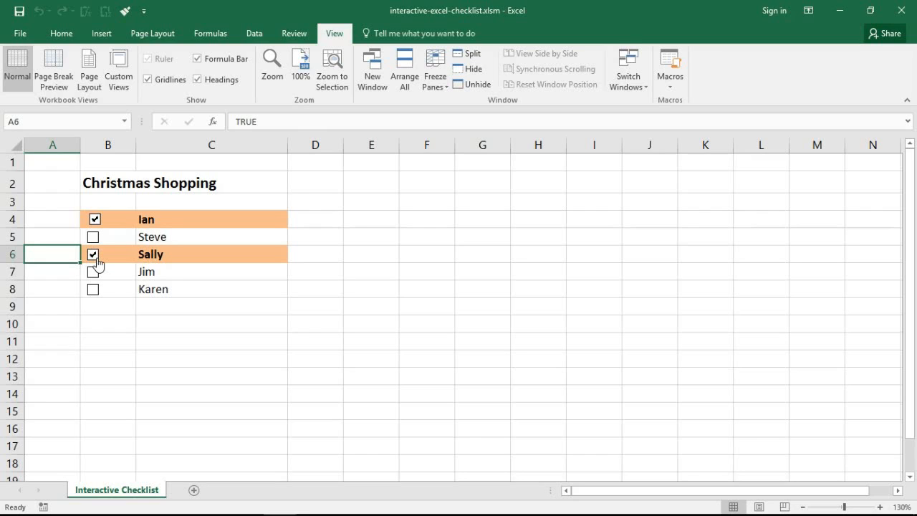
{"action": "mouse_move", "coordinate": [295, 327]}
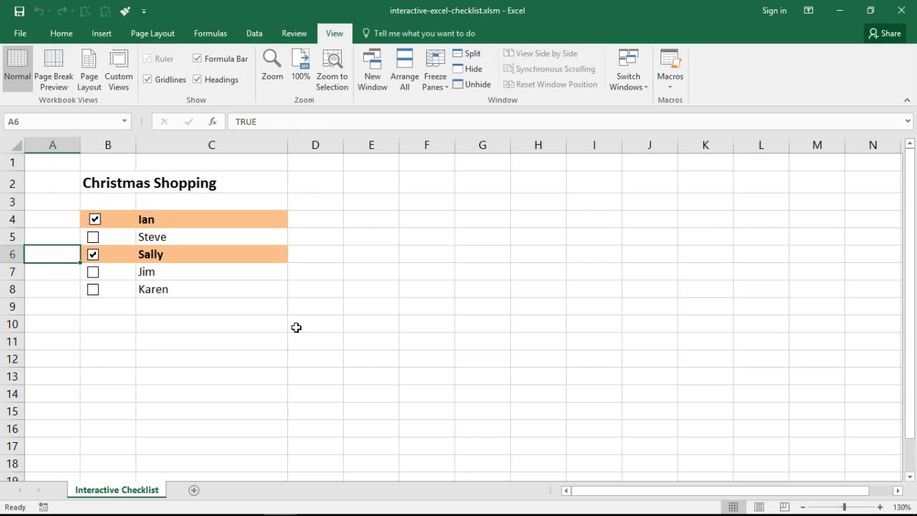
{"action": "mouse_move", "coordinate": [376, 384]}
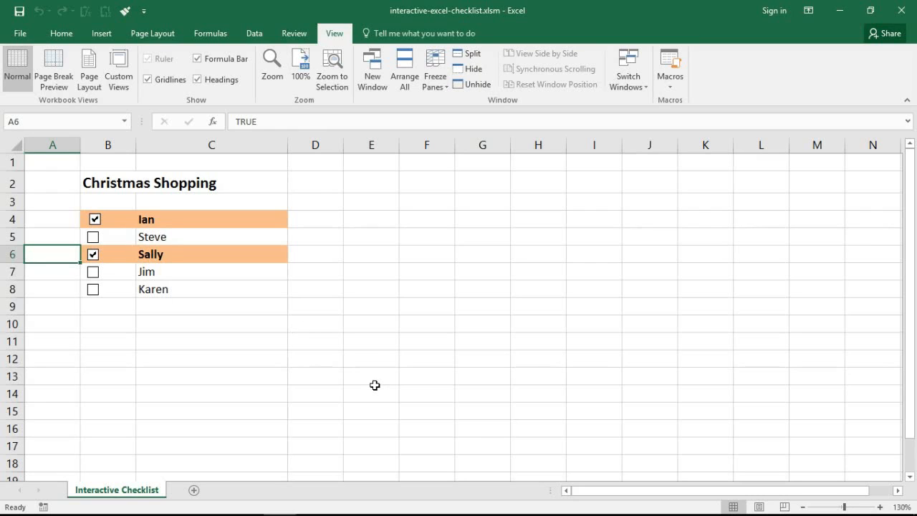
{"action": "left_click", "coordinate": [93, 290]}
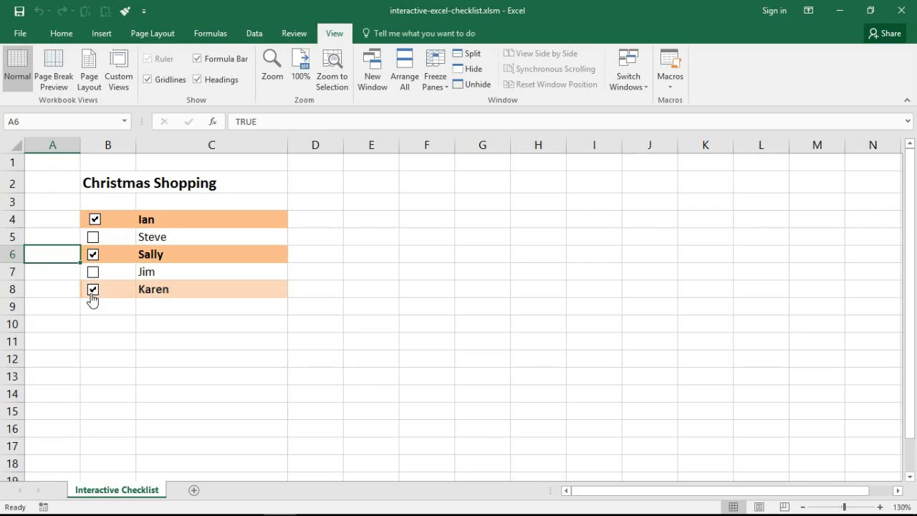
{"action": "left_click", "coordinate": [93, 289]}
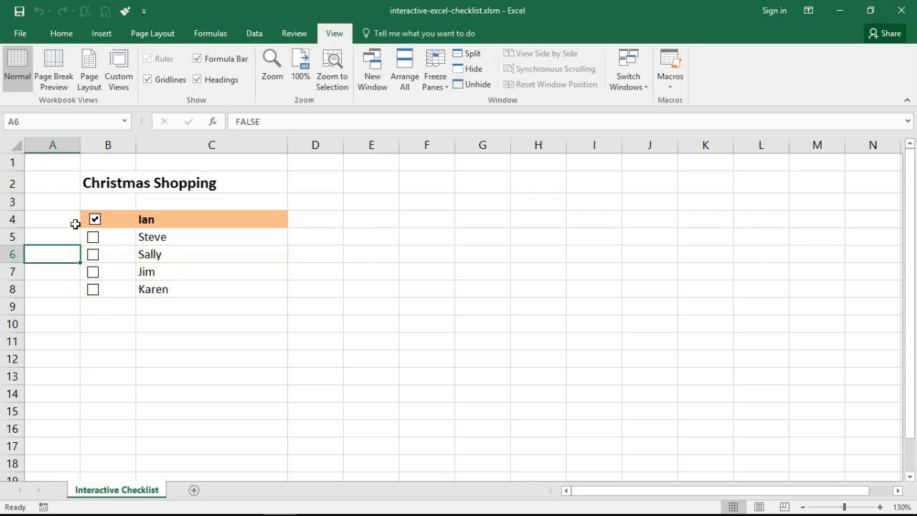
{"action": "left_click", "coordinate": [51, 220]}
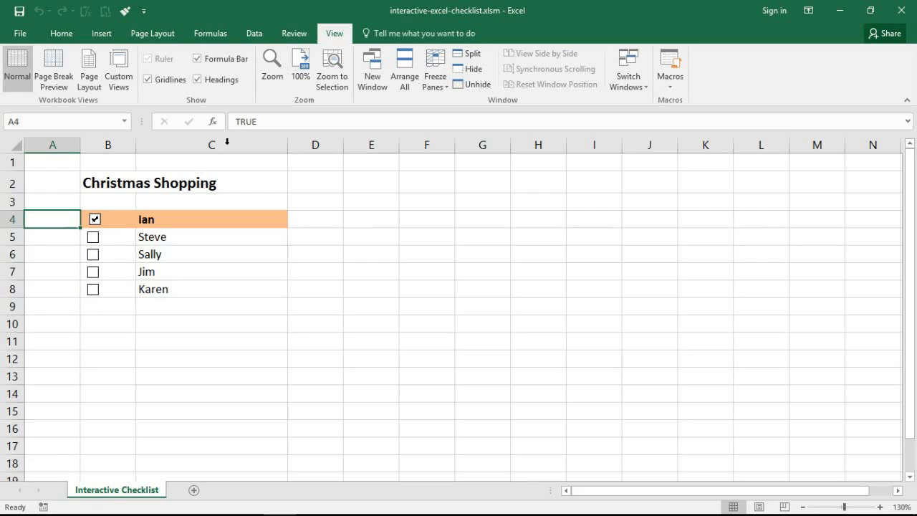
{"action": "mouse_move", "coordinate": [180, 195]}
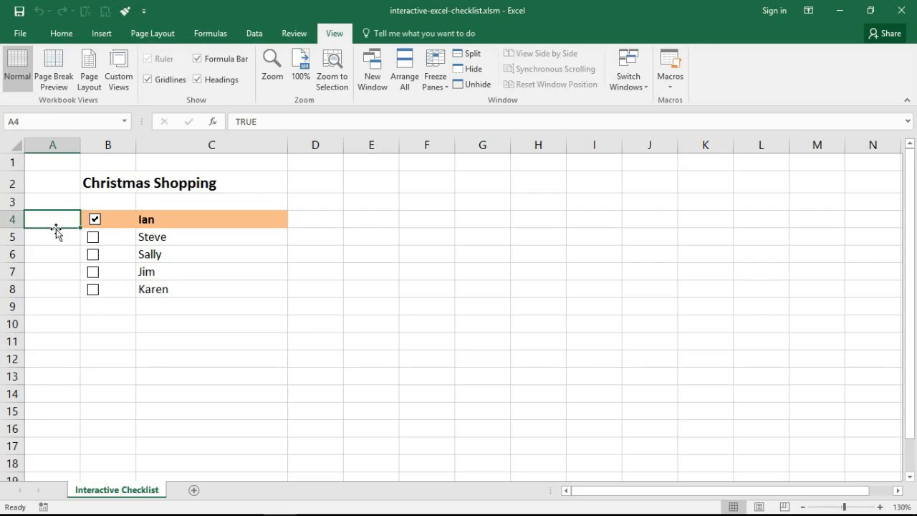
{"action": "mouse_move", "coordinate": [51, 231]}
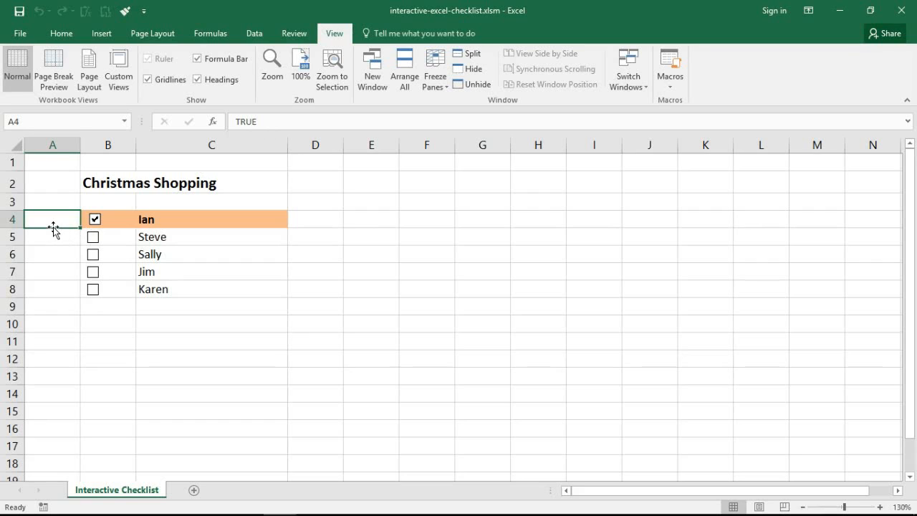
{"action": "mouse_move", "coordinate": [176, 235]}
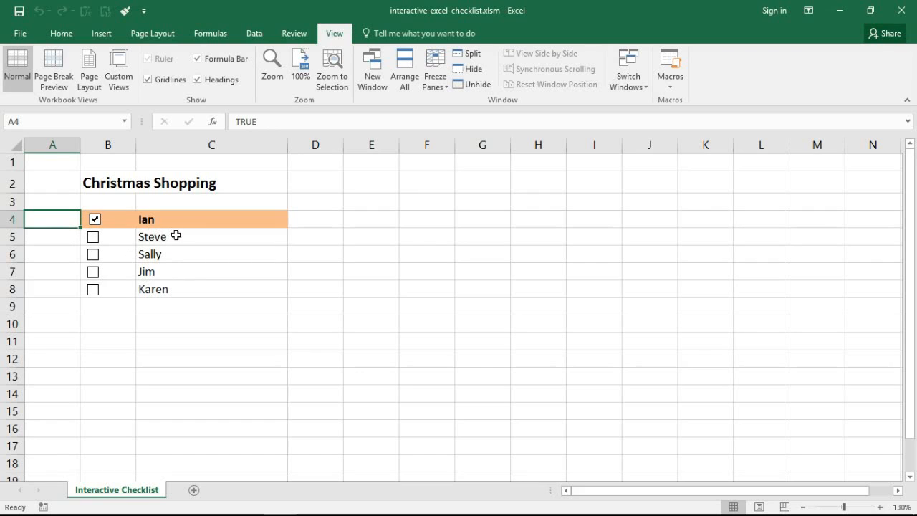
{"action": "left_click", "coordinate": [212, 218]}
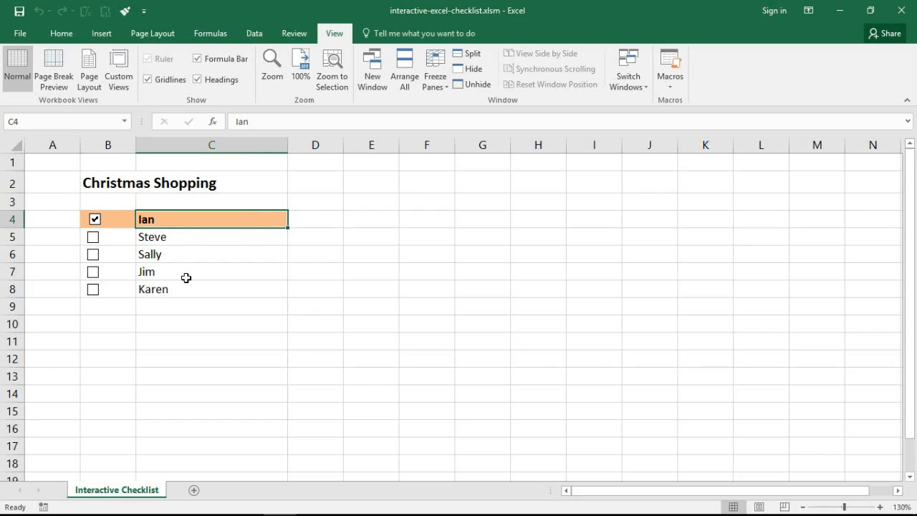
{"action": "mouse_move", "coordinate": [137, 247]}
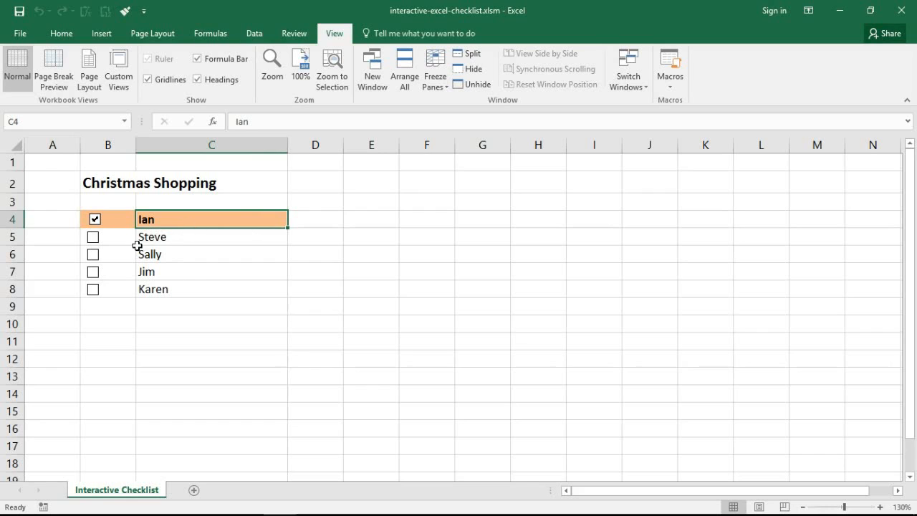